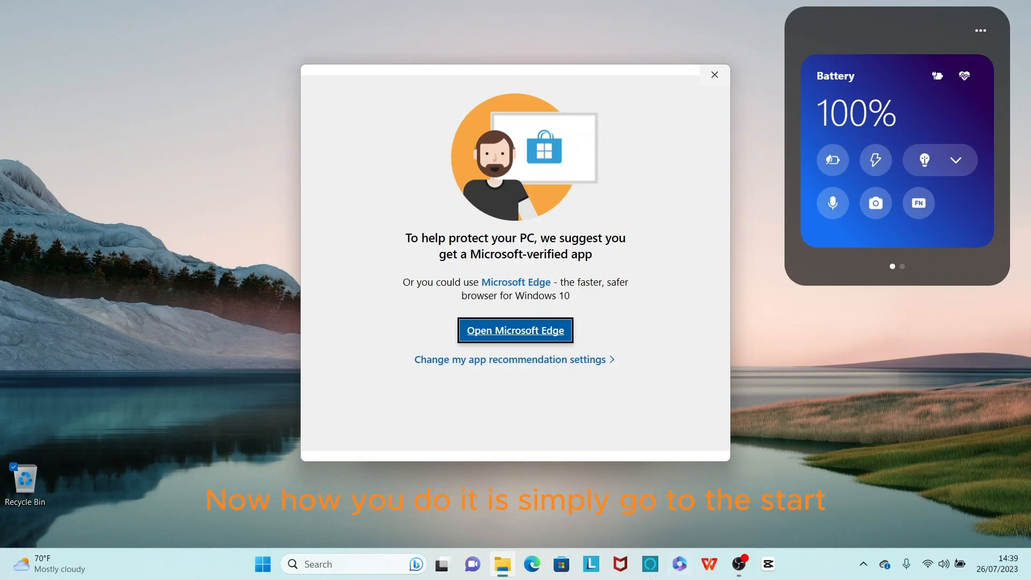
mouse_move(262, 565)
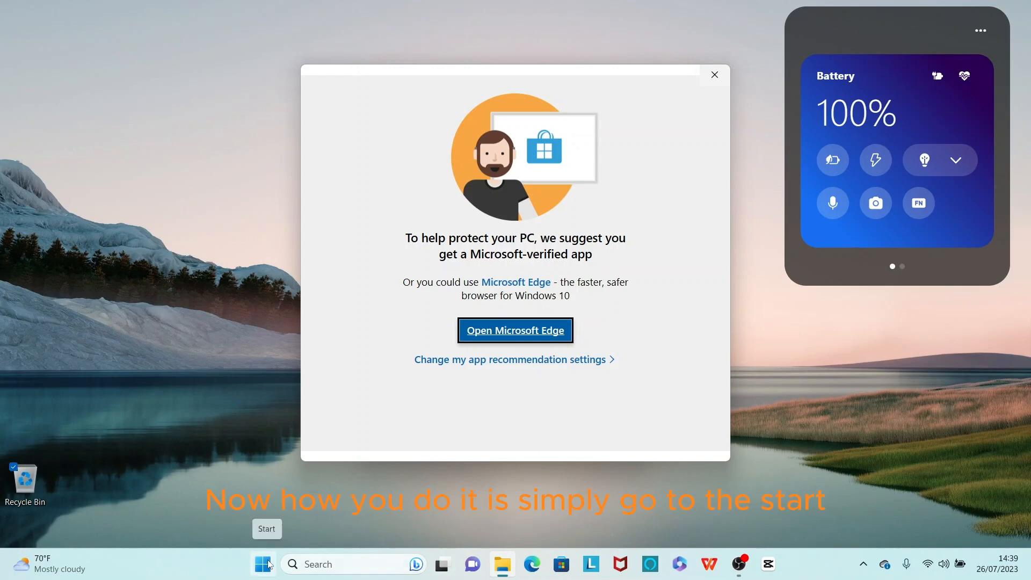
Launch Windows Settings from its pinned app in the Start menu.
left_click(263, 564)
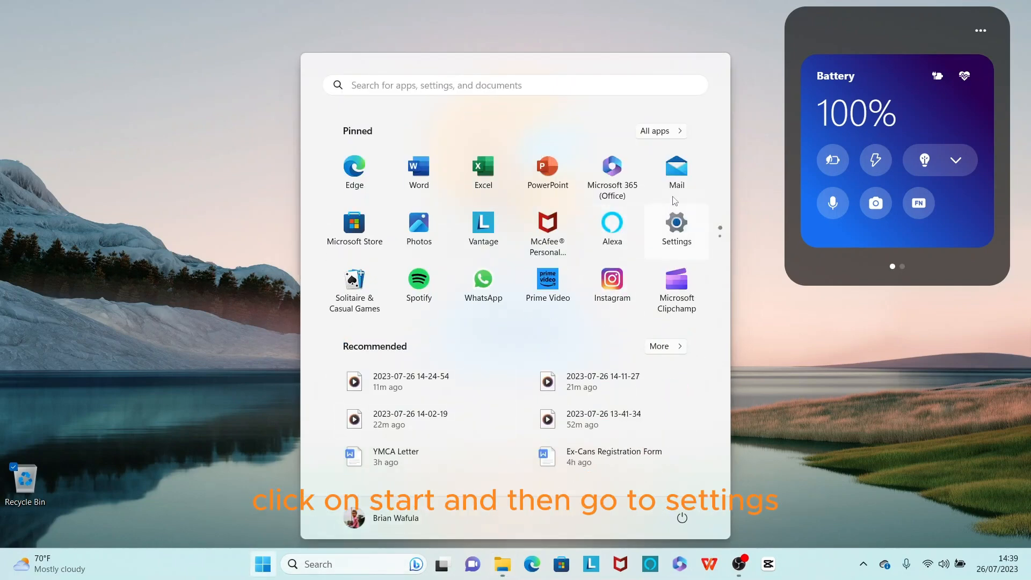
left_click(676, 227)
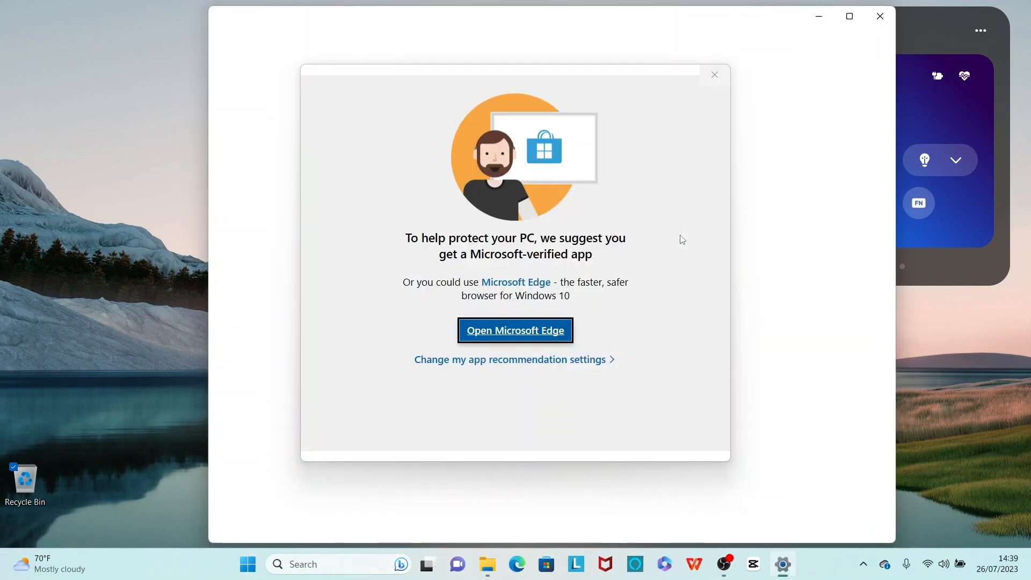
mouse_move(714, 74)
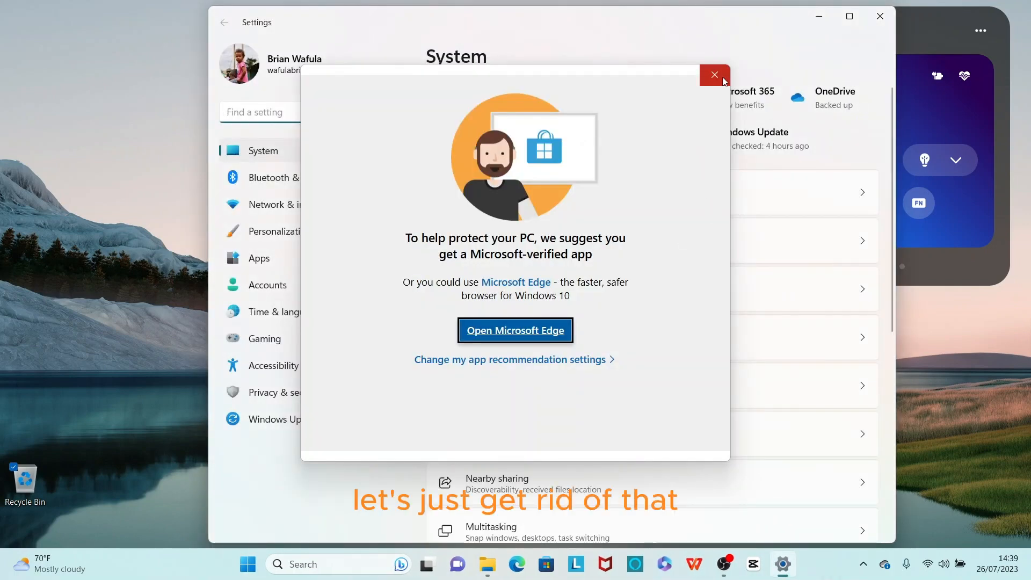
Dismiss the Microsoft-verified app recommendation and go to the Apps settings page.
left_click(714, 74)
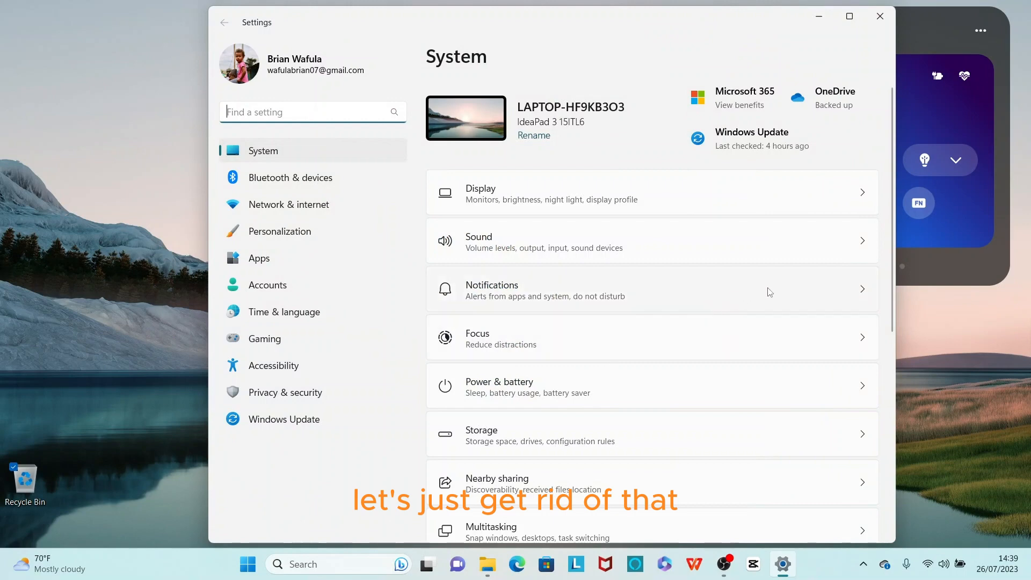
mouse_move(360, 272)
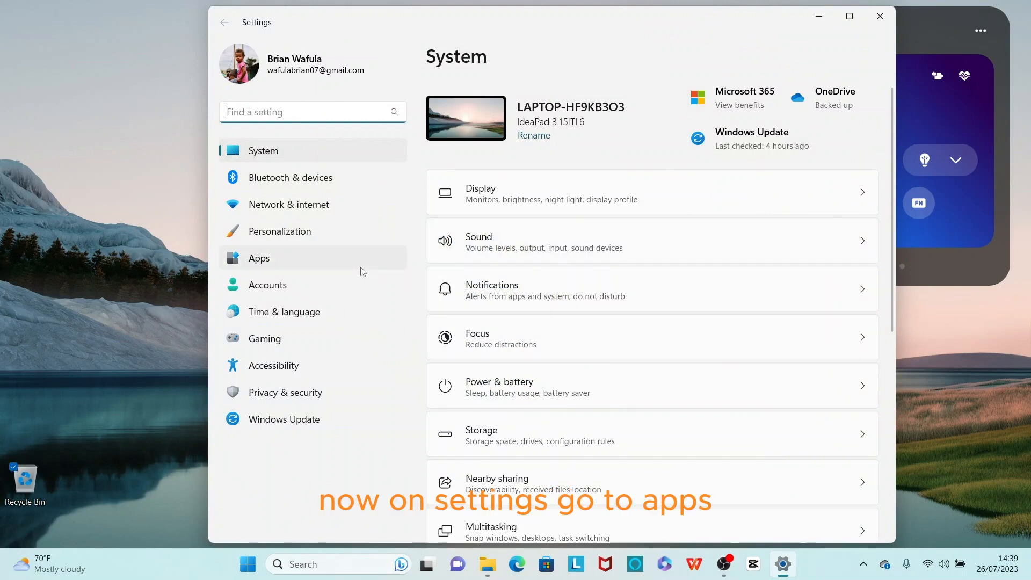
left_click(259, 258)
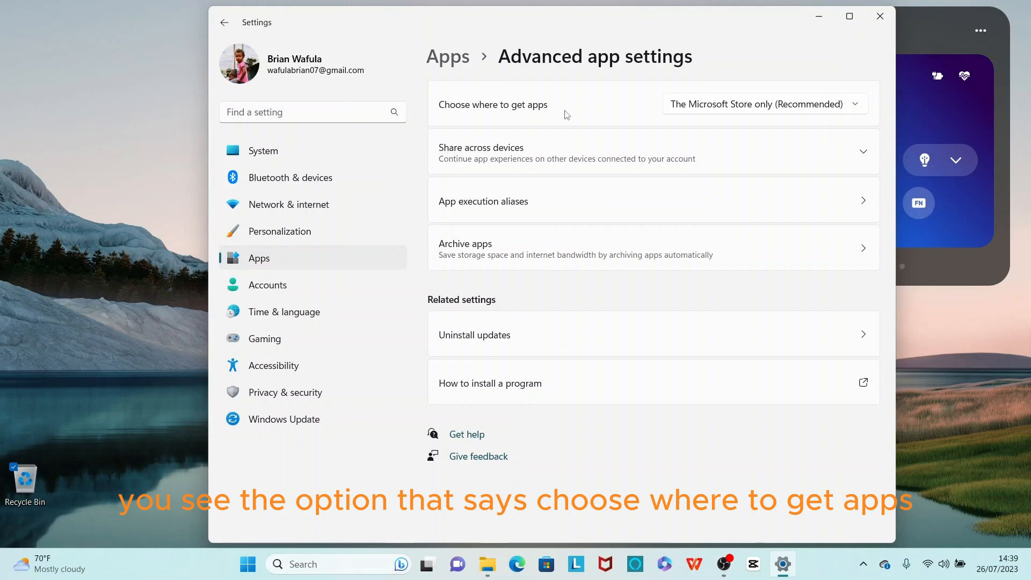
mouse_move(692, 120)
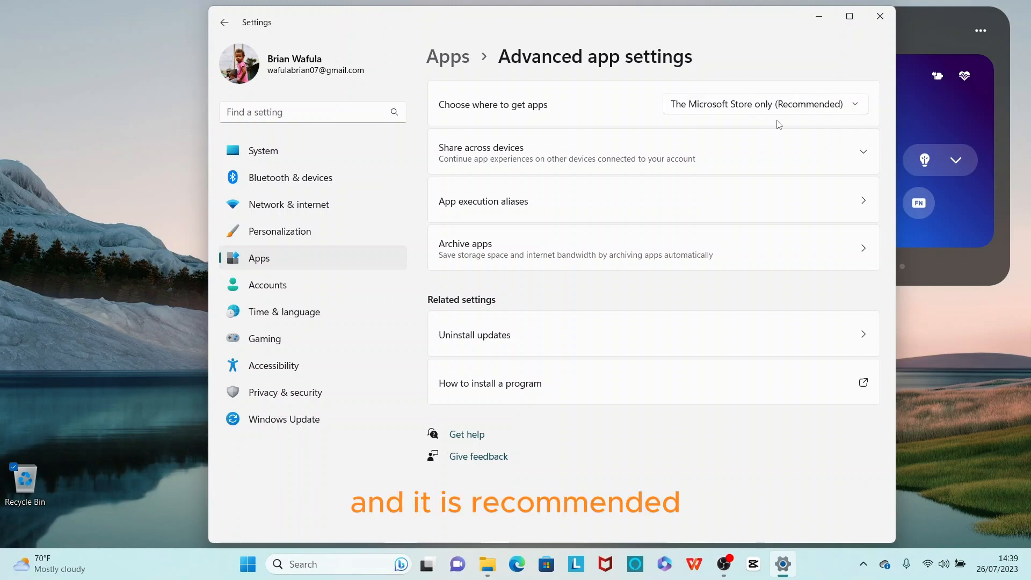
mouse_move(857, 109)
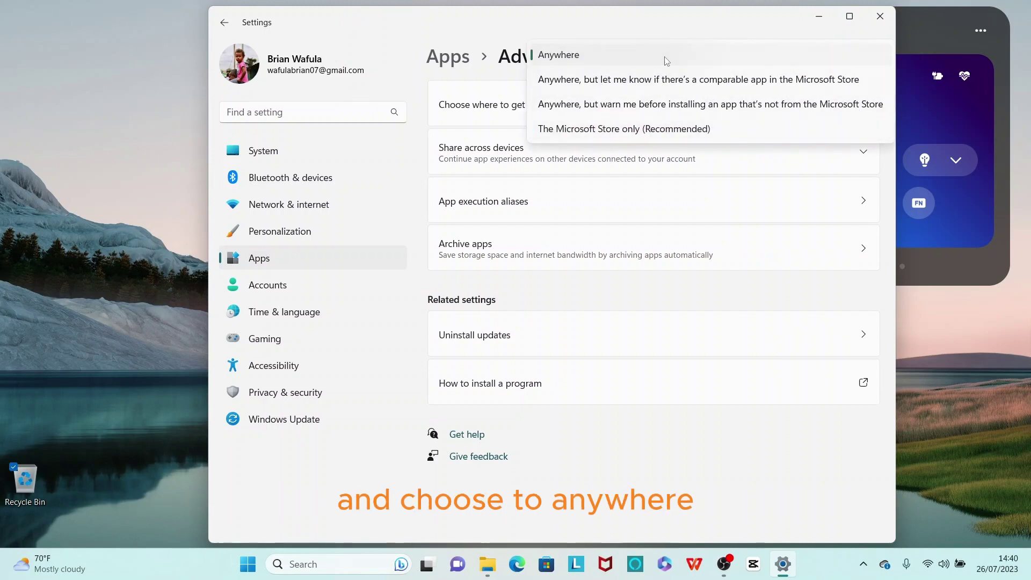
Set 'Choose where to get apps' to Anywhere.
left_click(559, 55)
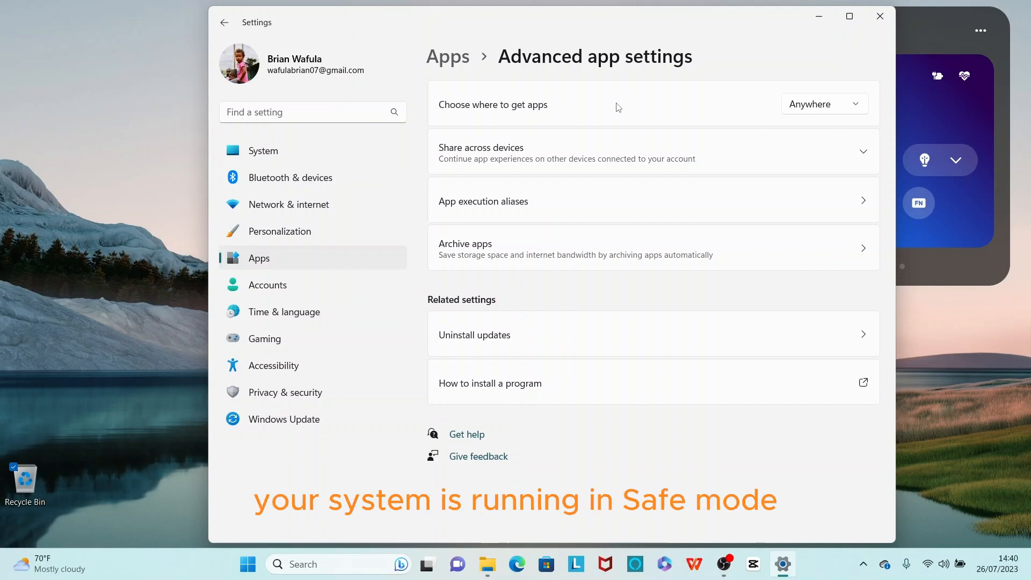
mouse_move(583, 128)
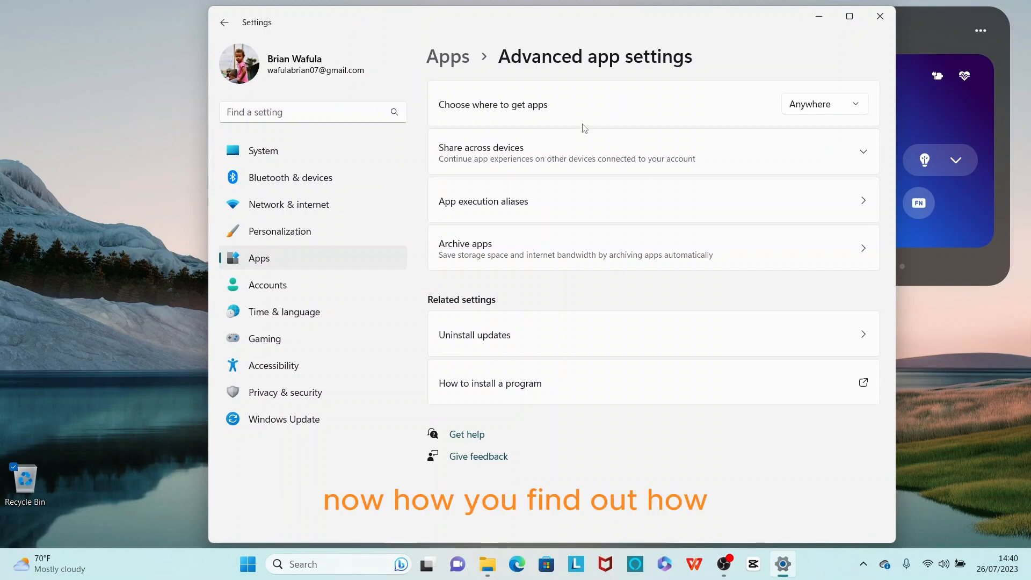
mouse_move(592, 118)
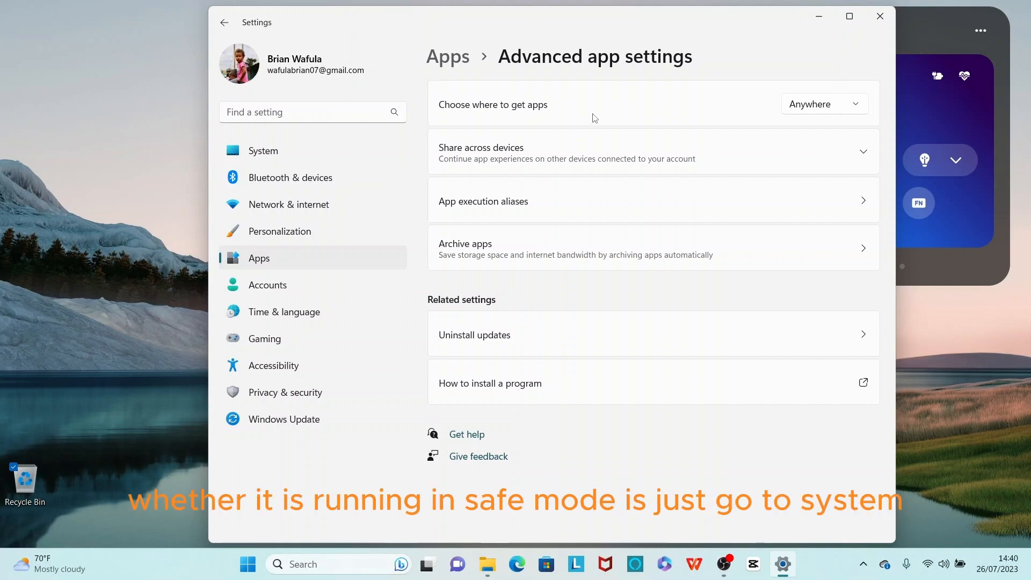
mouse_move(303, 150)
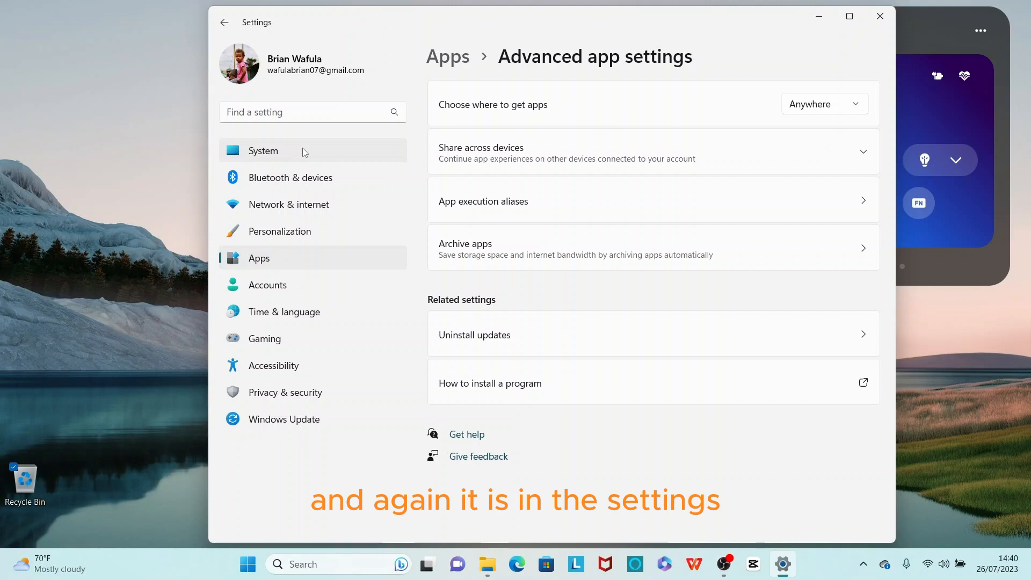
Open System > About and collapse the Device specifications section.
left_click(263, 150)
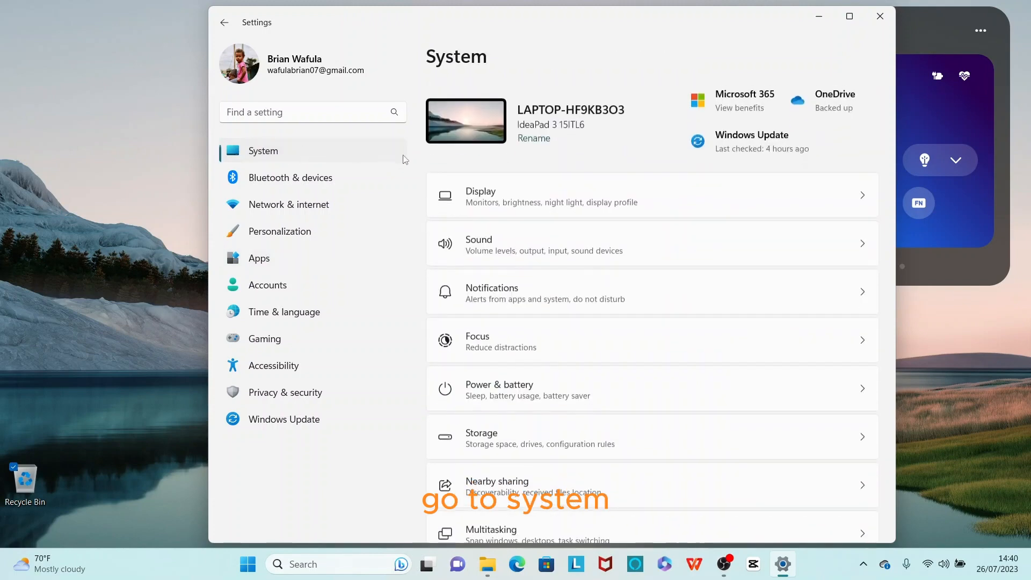
scroll("down", 3)
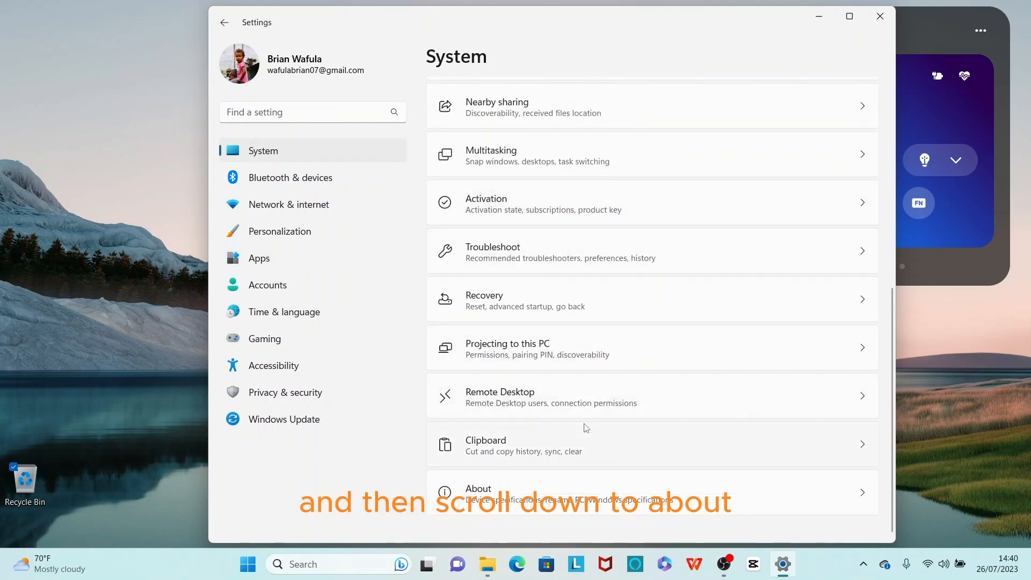
left_click(478, 492)
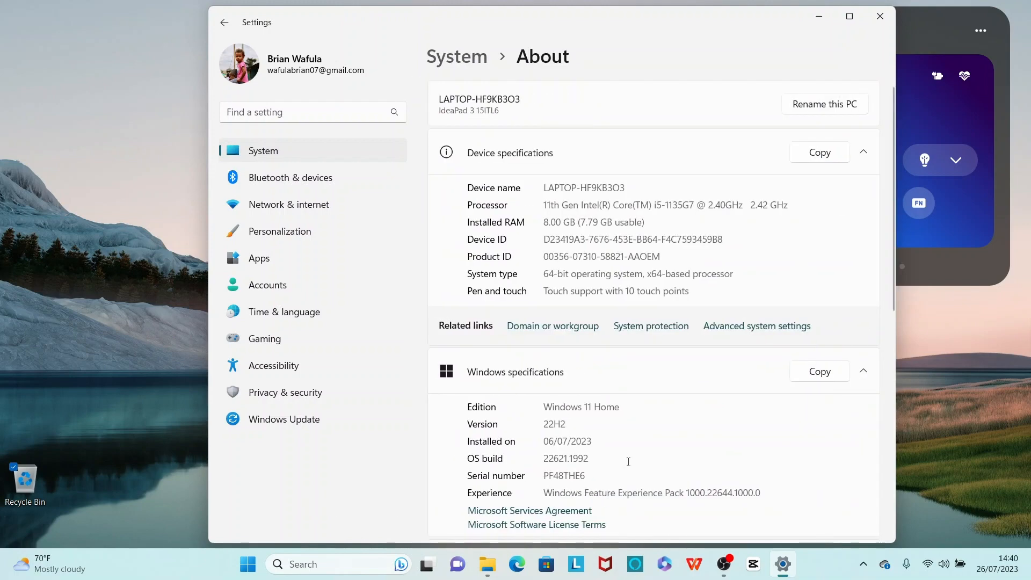
left_click(863, 152)
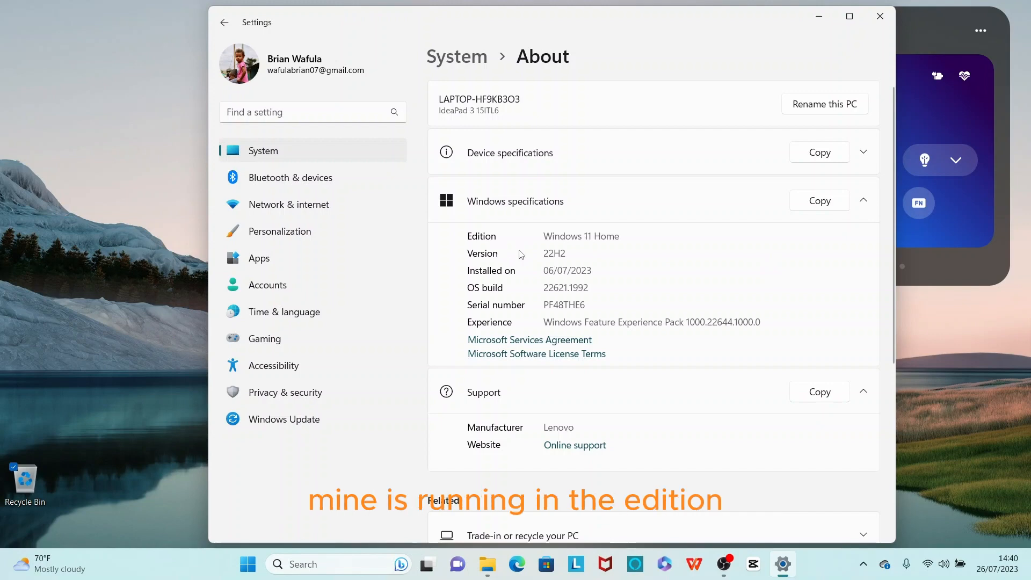
mouse_move(598, 238)
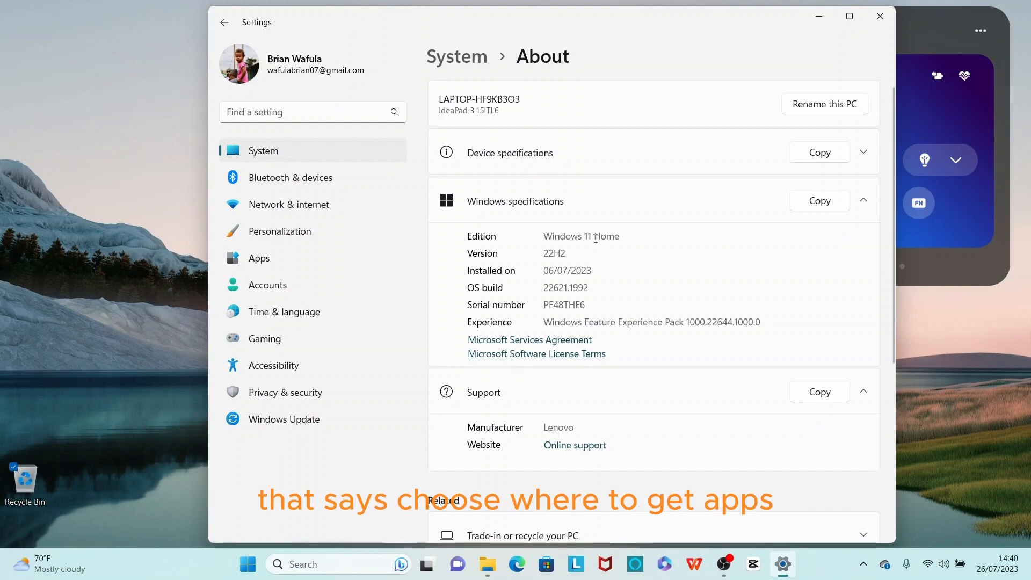
mouse_move(600, 246)
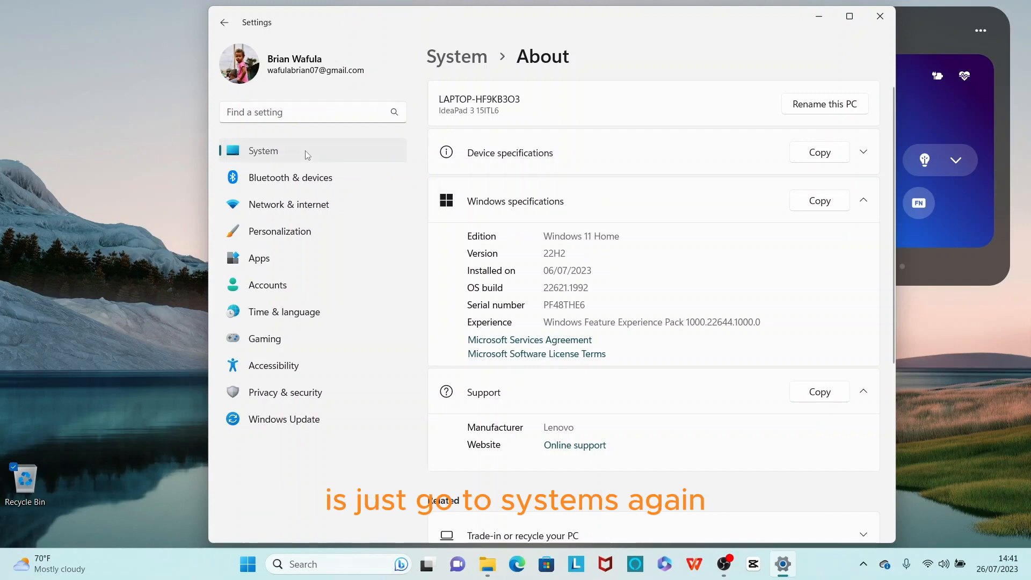
Open System > Activation to confirm Windows 11 Home is active.
left_click(263, 151)
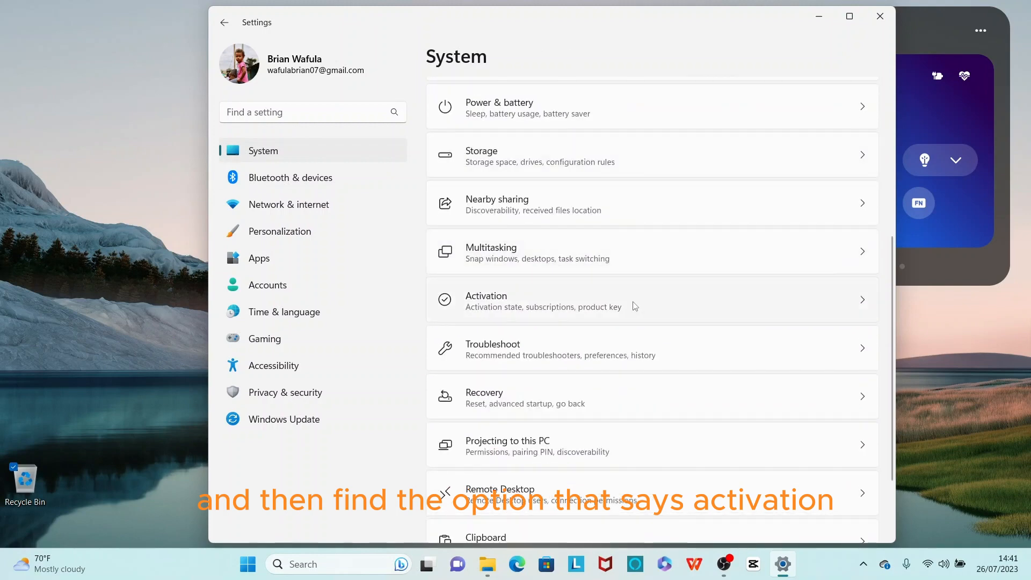
left_click(543, 300)
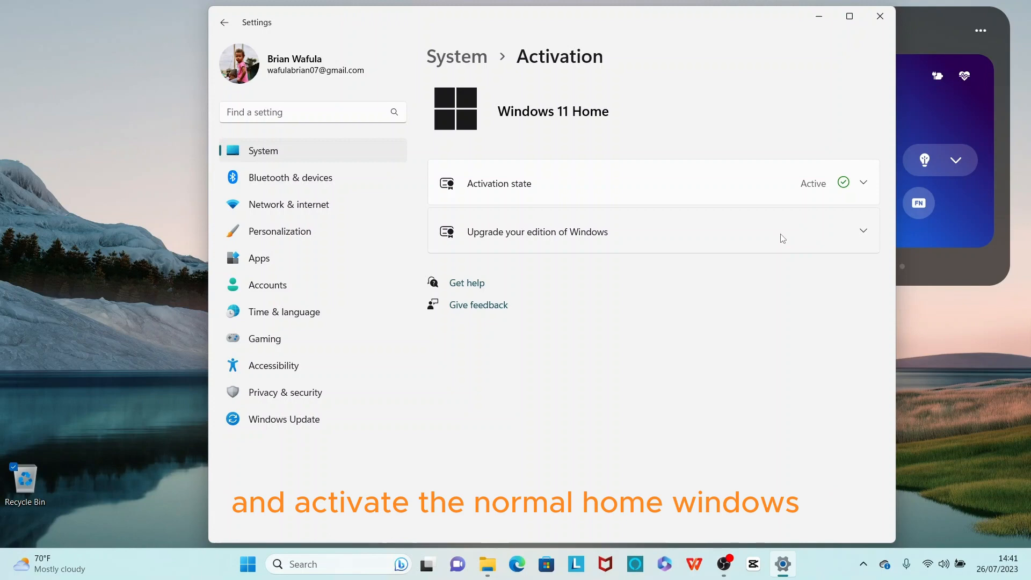
mouse_move(694, 162)
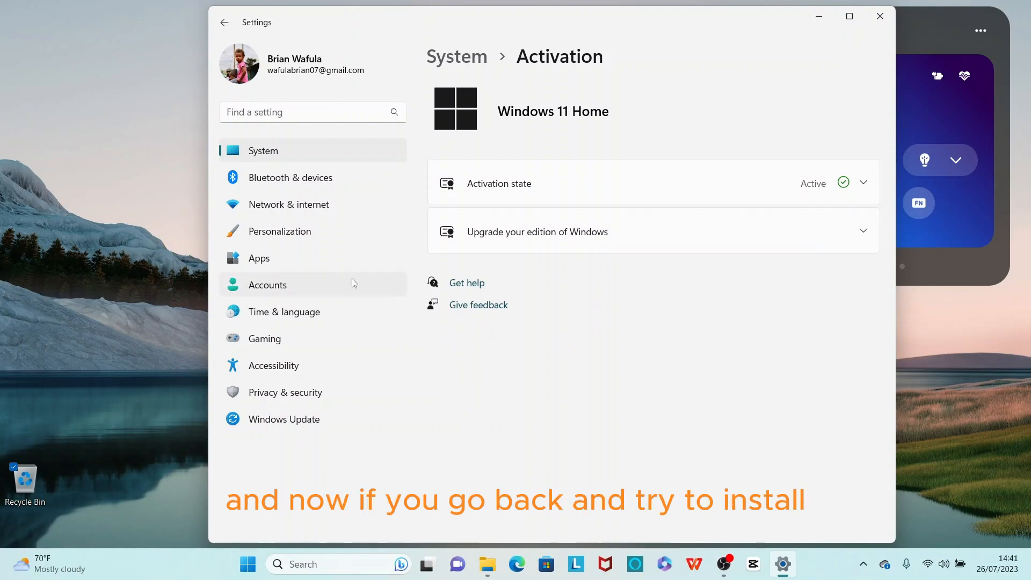
mouse_move(819, 16)
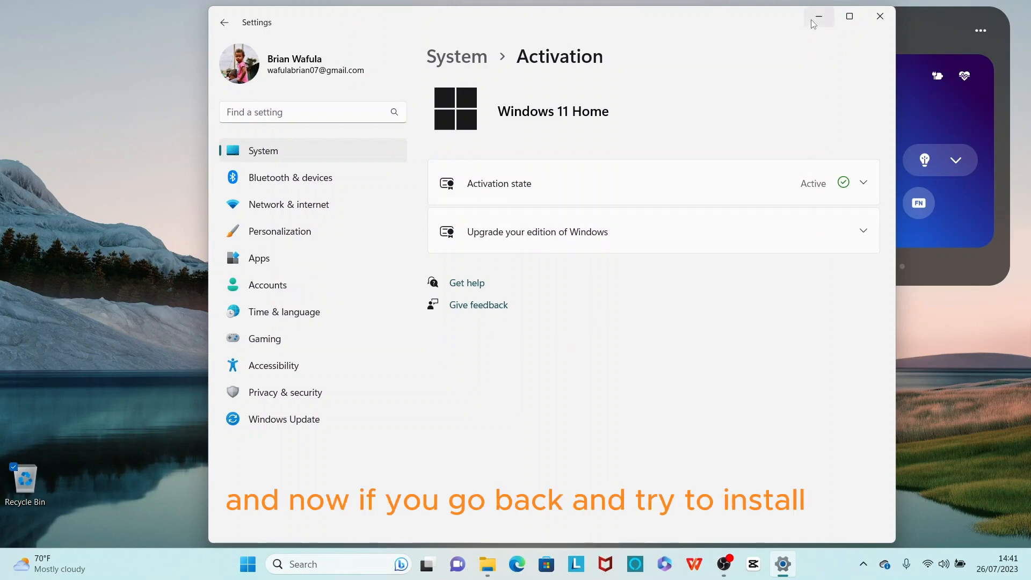
Minimize Settings and run ChromeSetup from the Downloads folder.
left_click(819, 15)
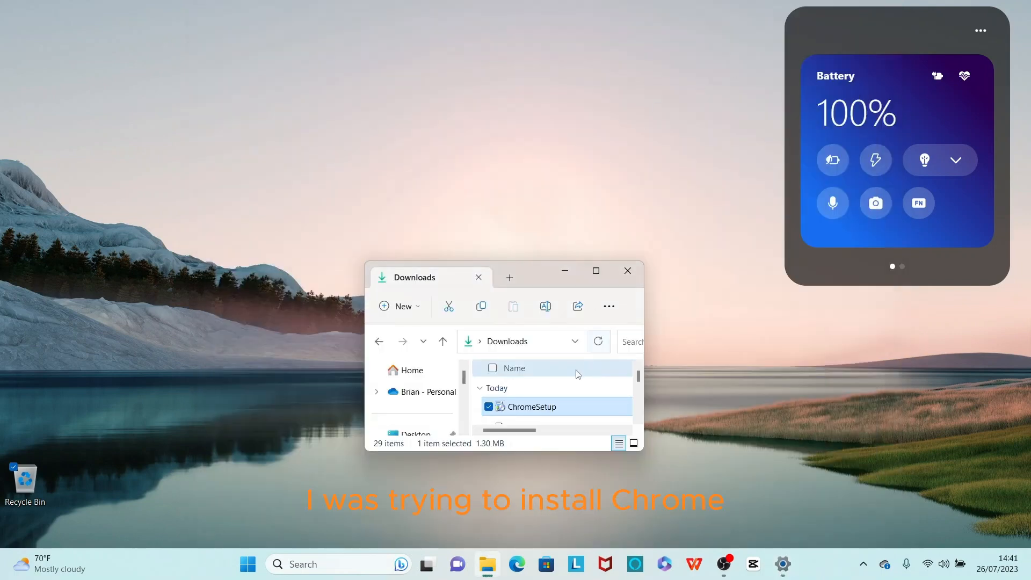
double_click(535, 407)
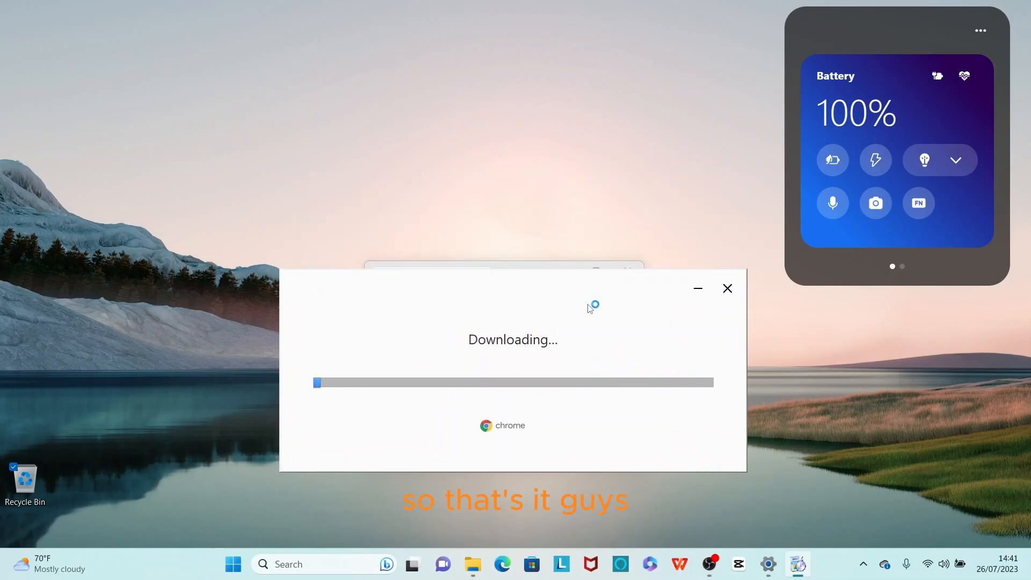